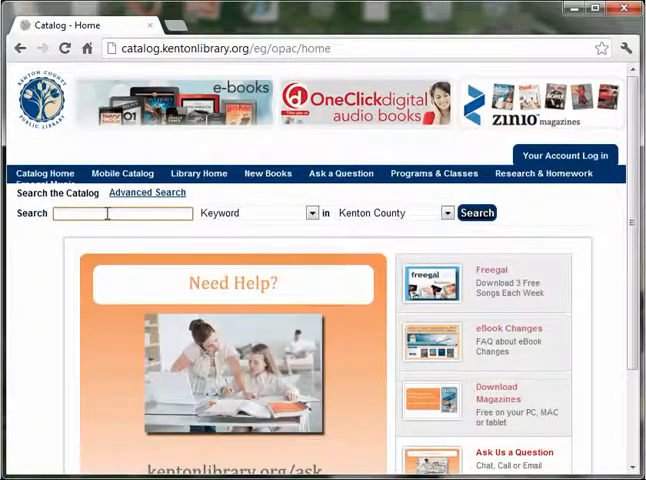
- Search the catalog for 'James Patterson' to list his books by author
type("J")
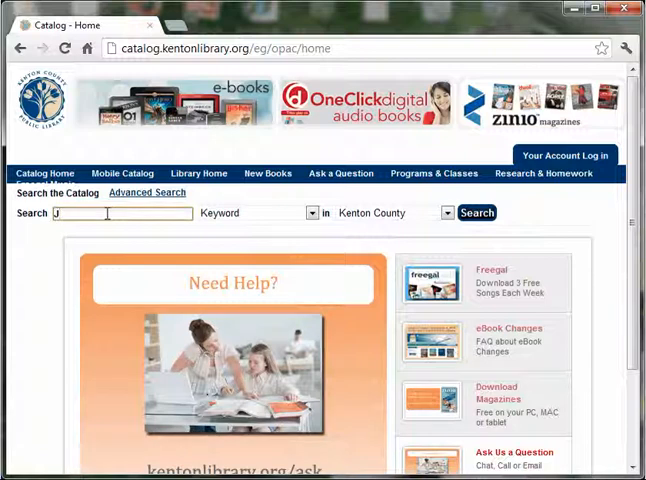
type("ames Pa")
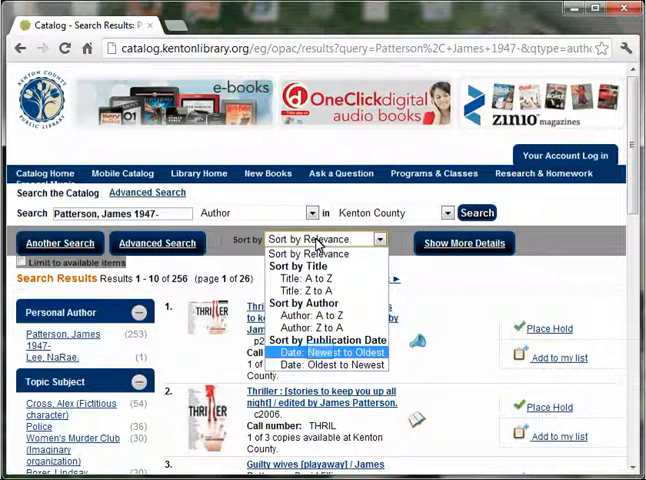
mouse_move(320, 285)
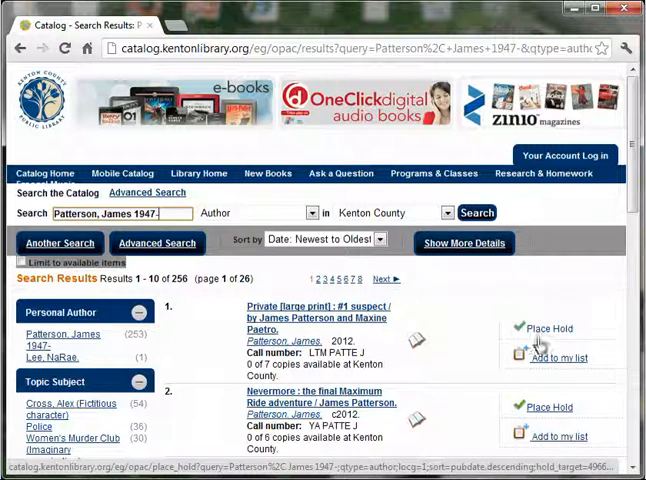
- Request a hold on Private [large print]: #1 suspect and log in with the library card
left_click(547, 328)
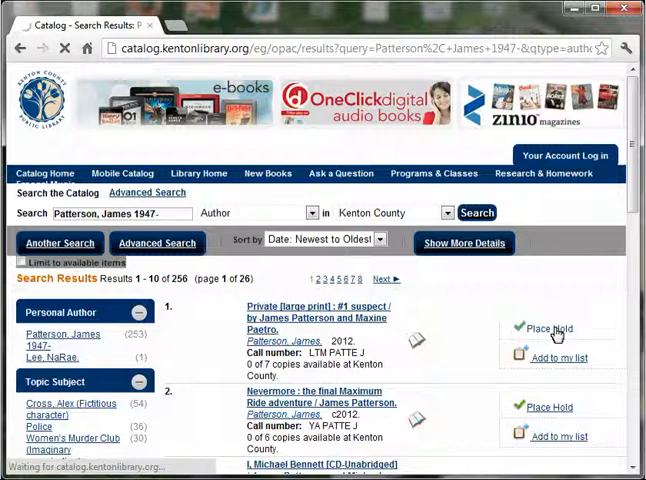
left_click(549, 328)
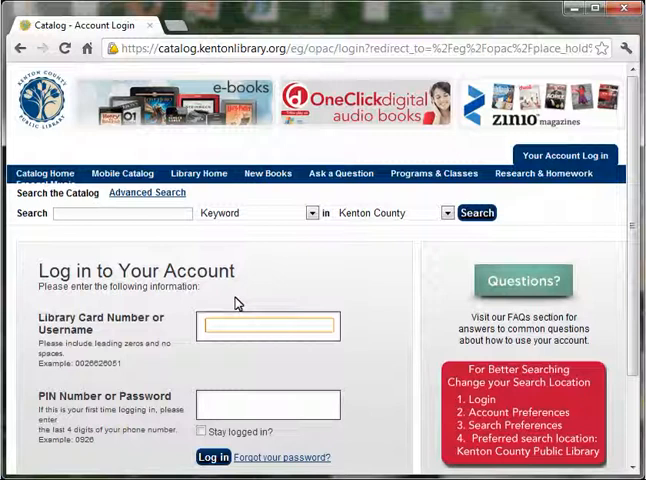
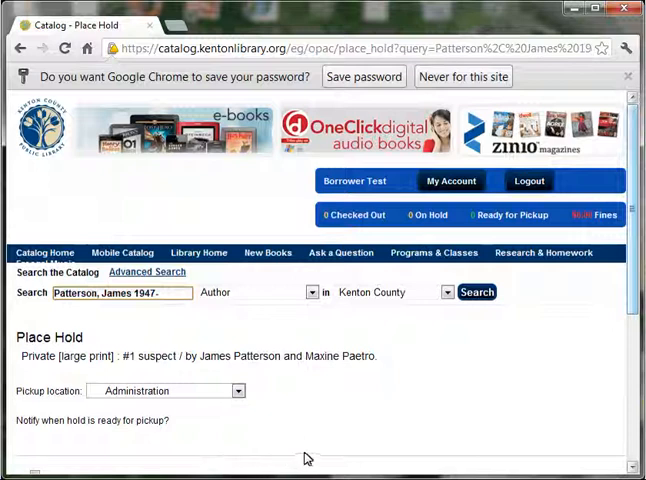
- Set pickup to Erlanger Branch with email notification and submit the hold
scroll("down", 3)
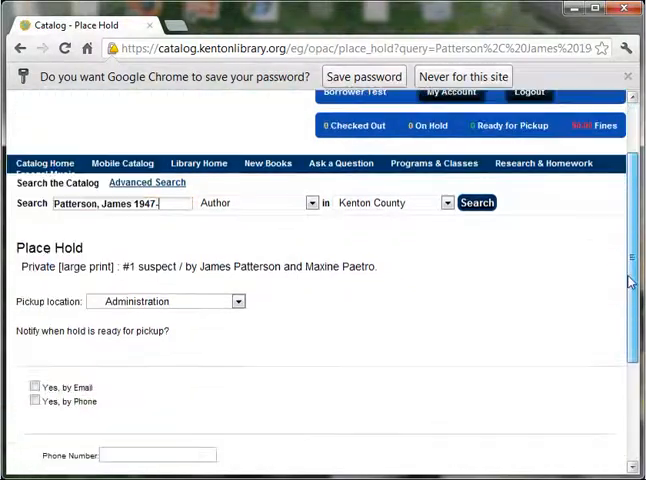
scroll("down", 3)
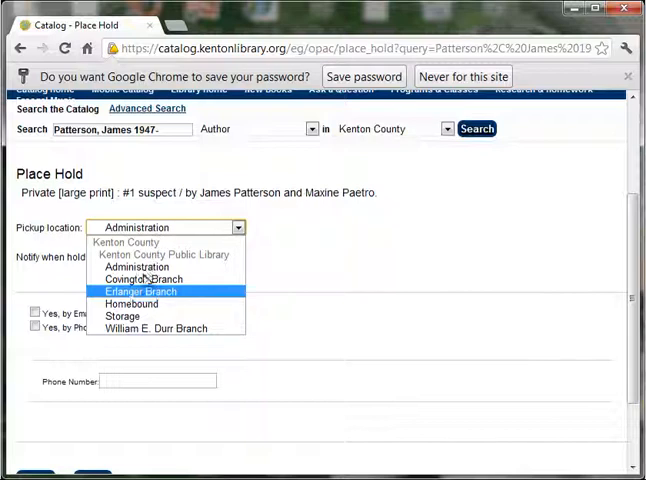
left_click(140, 291)
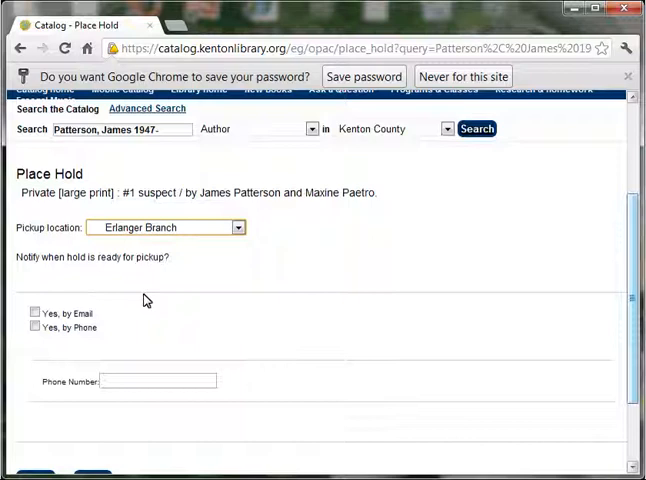
mouse_move(578, 281)
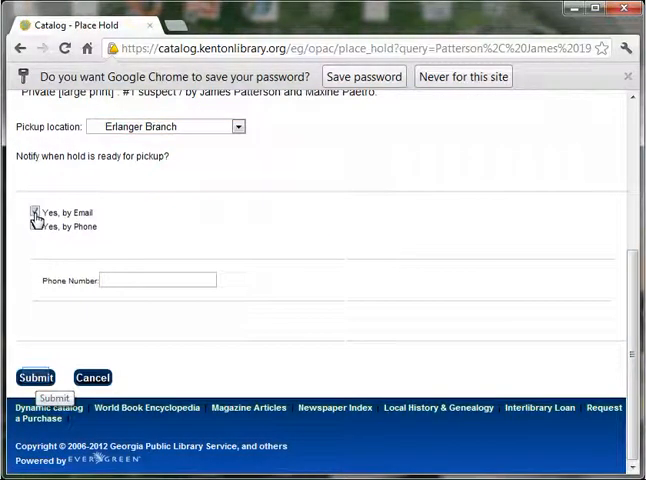
left_click(35, 377)
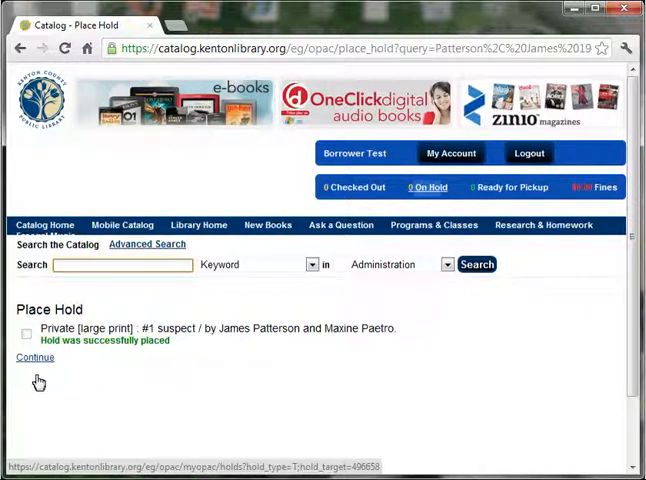
mouse_move(344, 330)
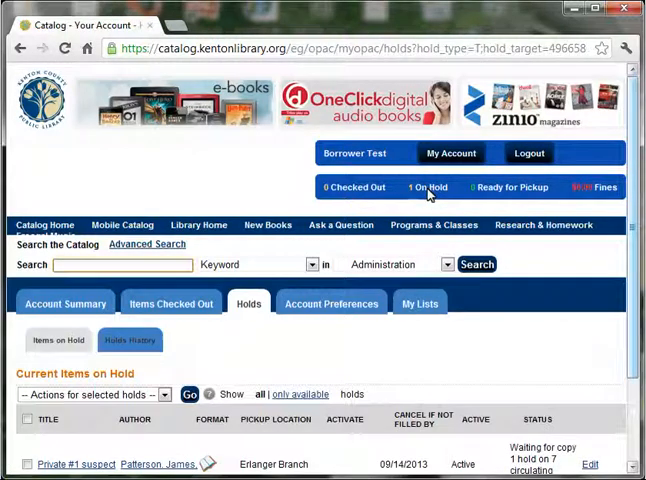
mouse_move(617, 215)
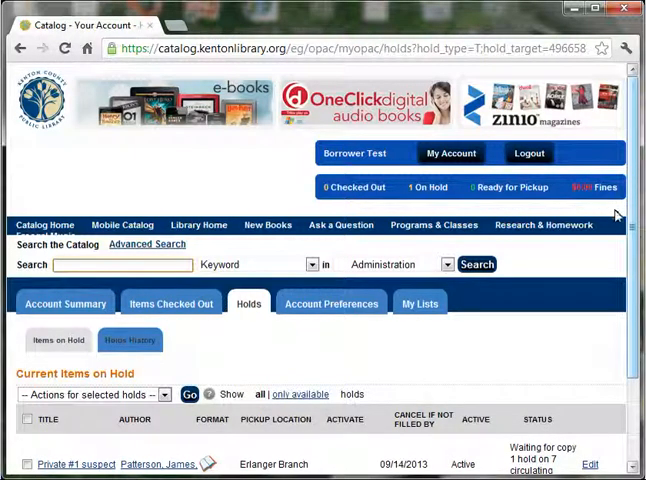
- Go to the Holds tab to view Private #1 suspect awaiting Erlanger Branch pickup
scroll("down", 3)
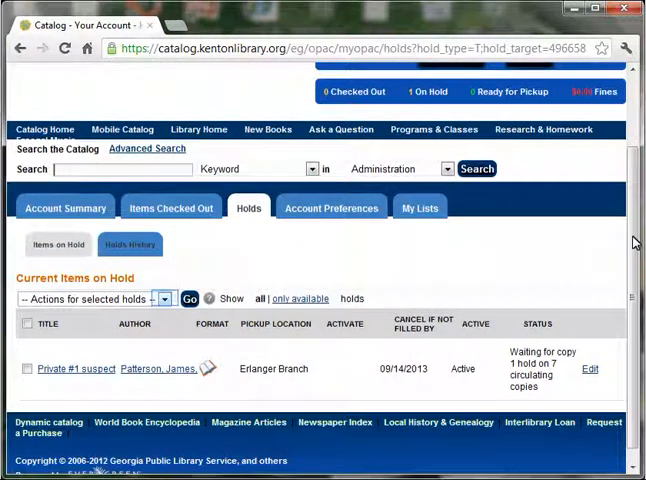
mouse_move(467, 245)
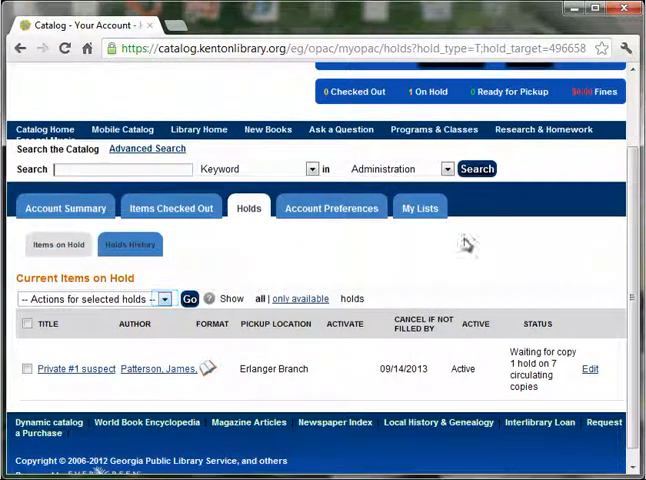
left_click(95, 299)
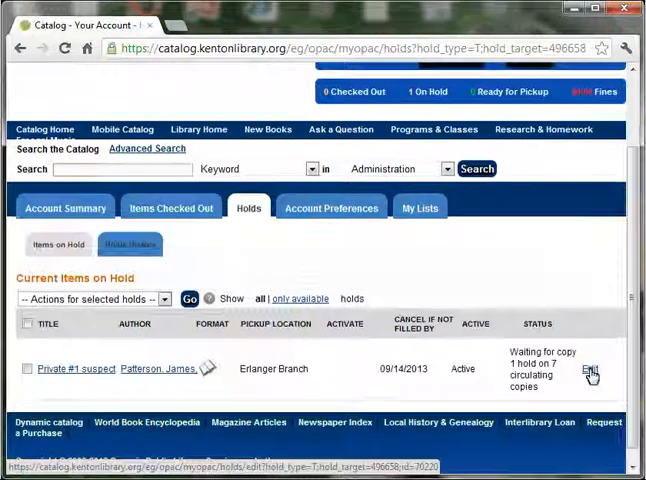
- Edit the Private #1 suspect hold, mark it suspended, and set activation date 09/19/2012
left_click(591, 371)
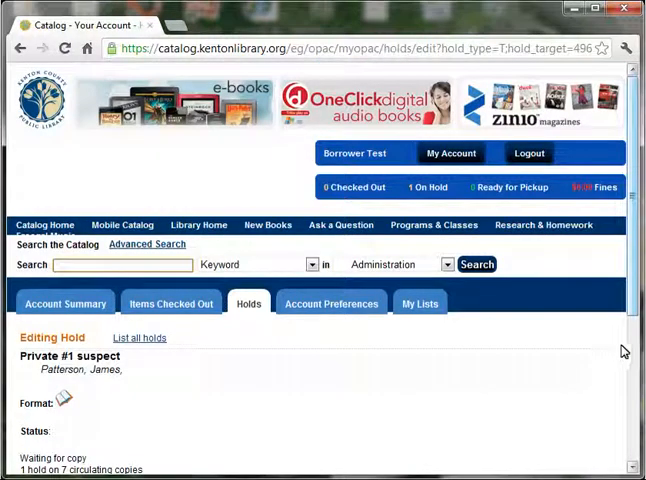
scroll("down", 3)
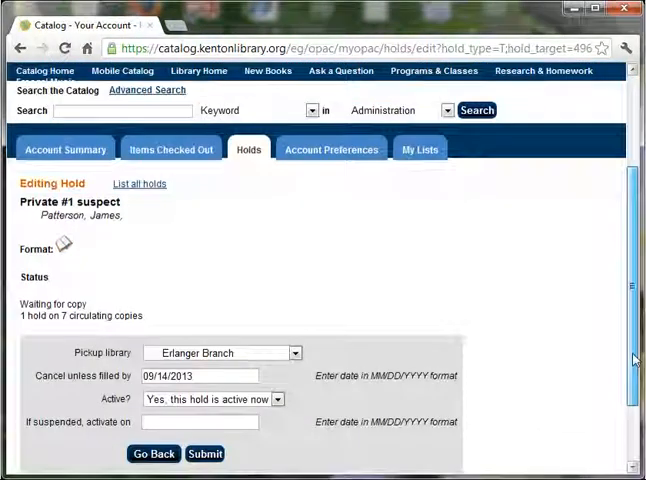
scroll("down", 3)
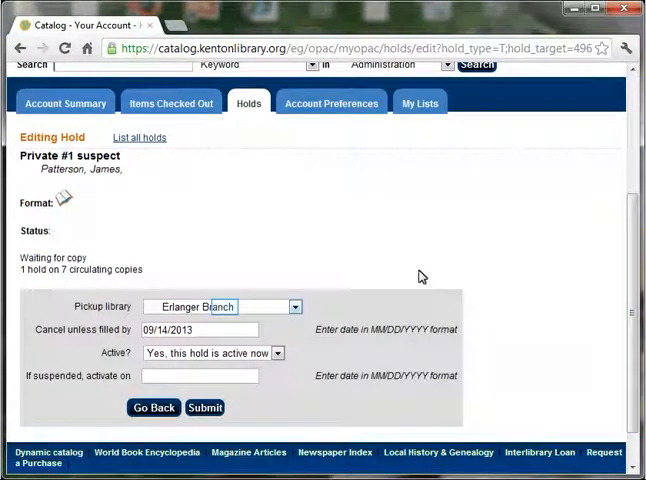
left_click(294, 306)
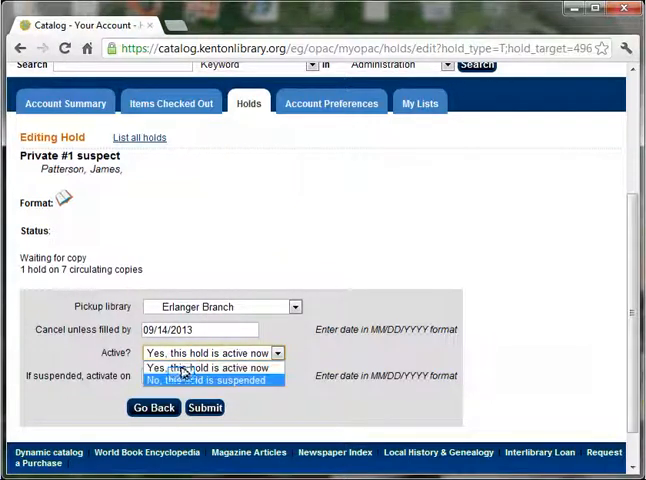
left_click(211, 380)
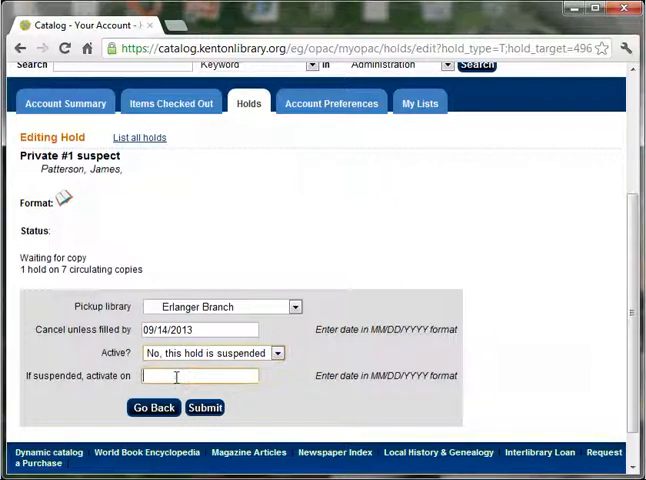
type("0")
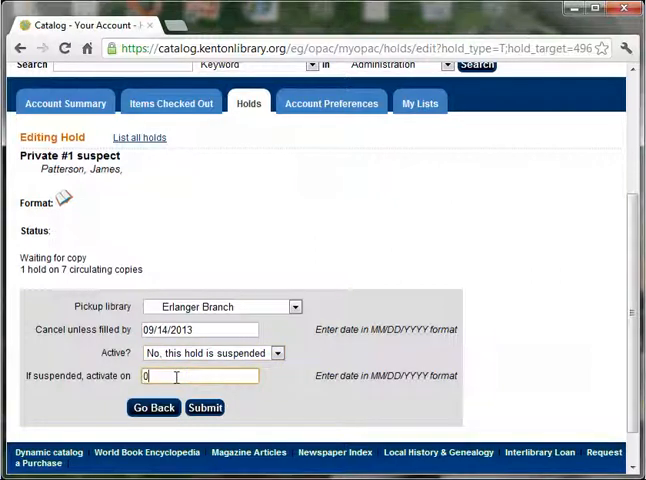
type("9/")
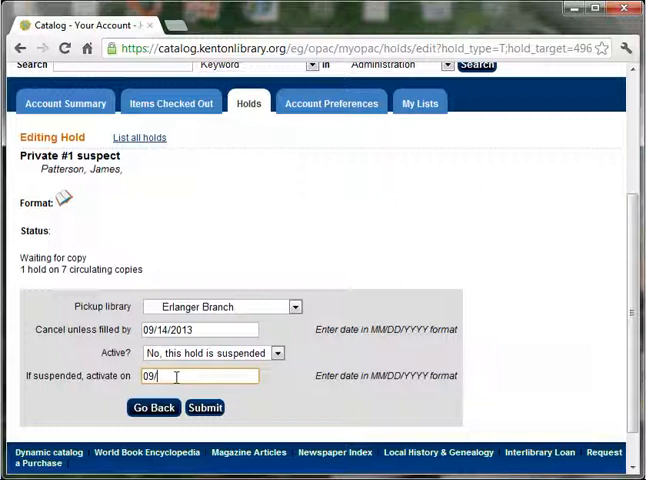
type("19")
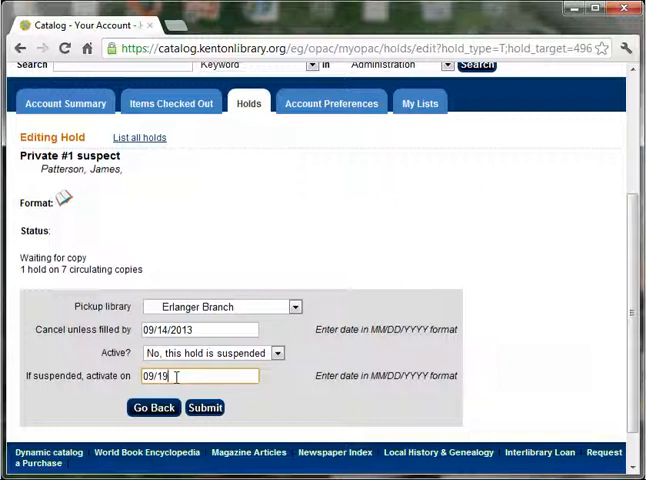
type("2012")
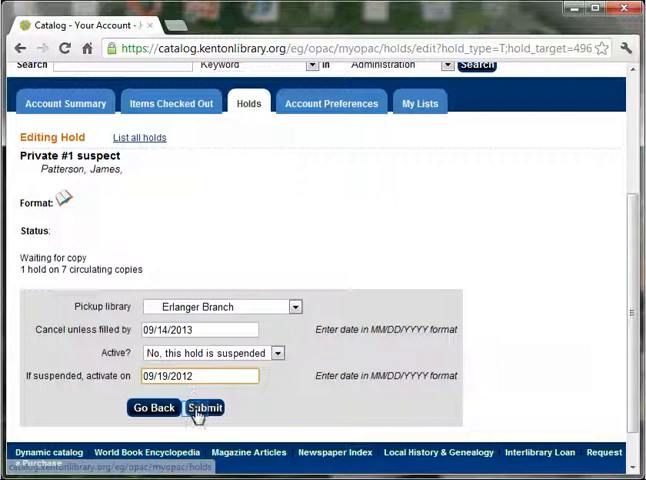
left_click(204, 408)
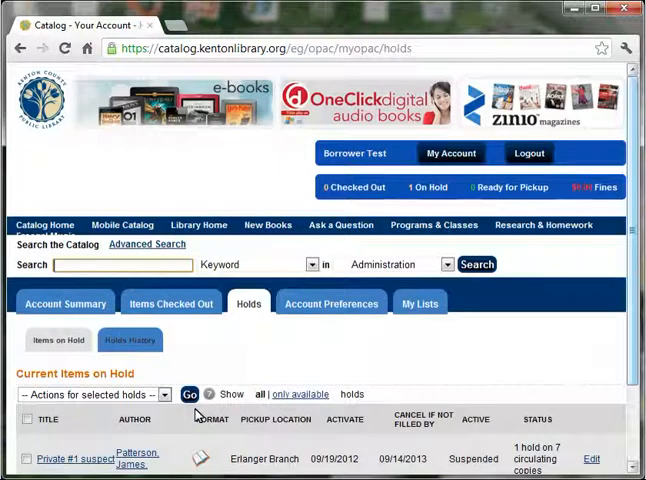
mouse_move(600, 323)
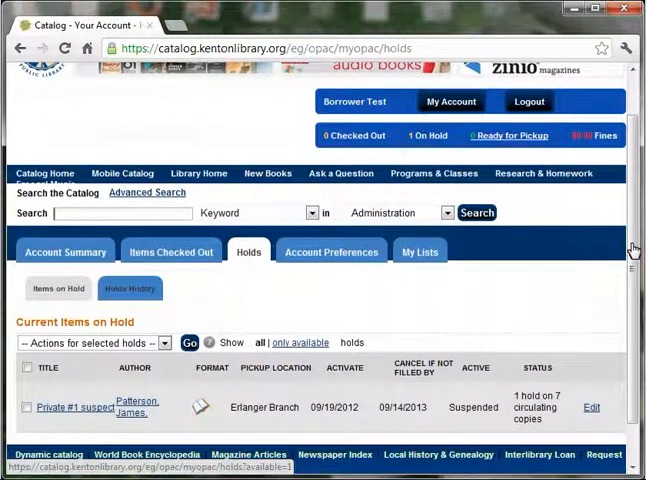
mouse_move(600, 247)
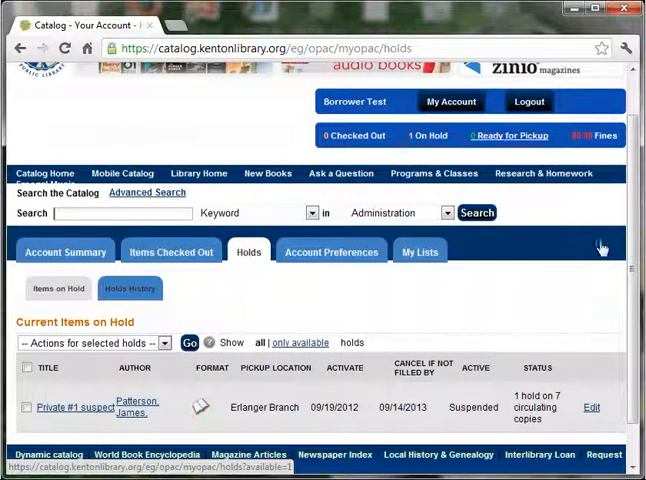